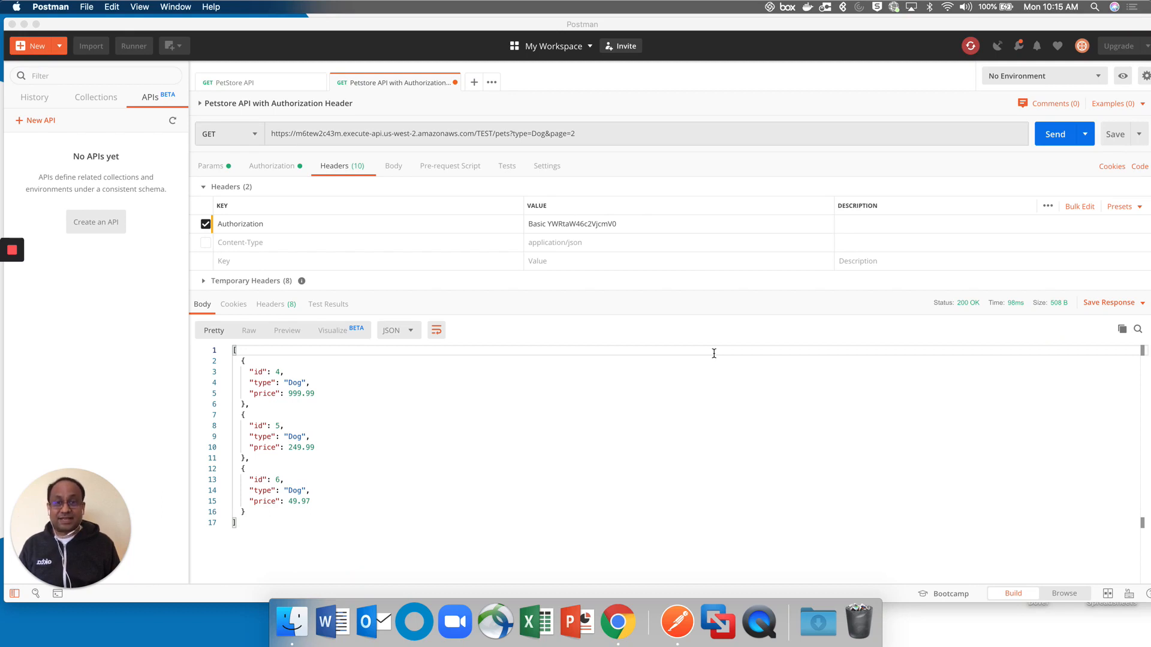
pyautogui.moveTo(365, 206)
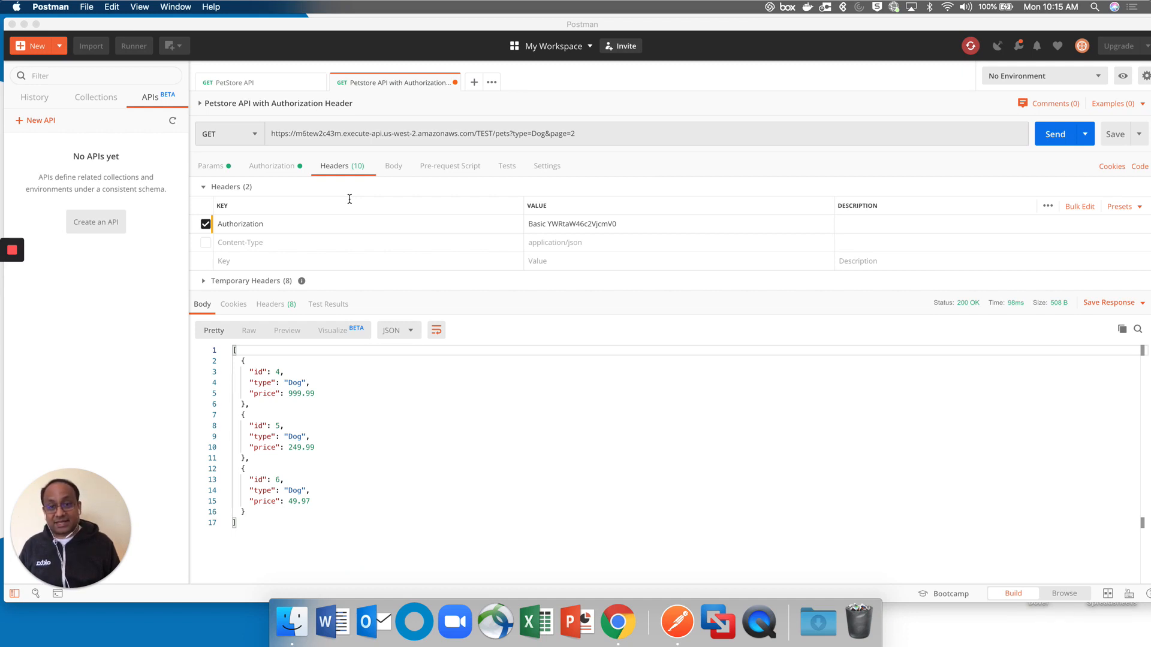
pyautogui.moveTo(354, 204)
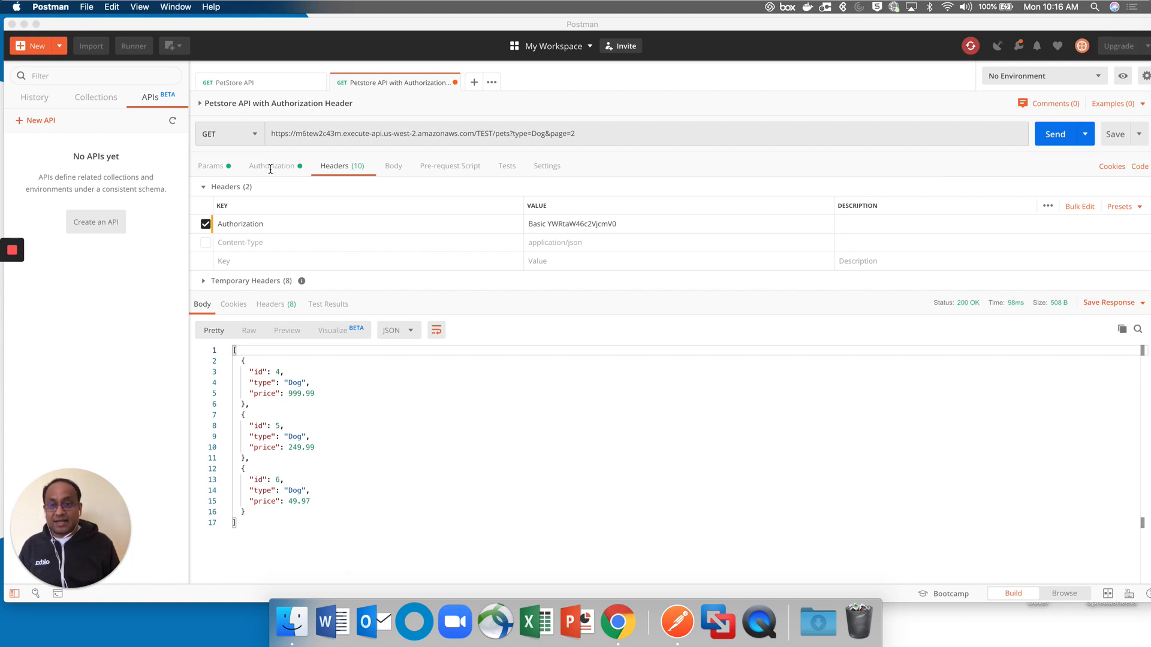
# - In Postman, review the basic auth and query parameters (type Dog, page 2), then resend the request
pyautogui.click(273, 166)
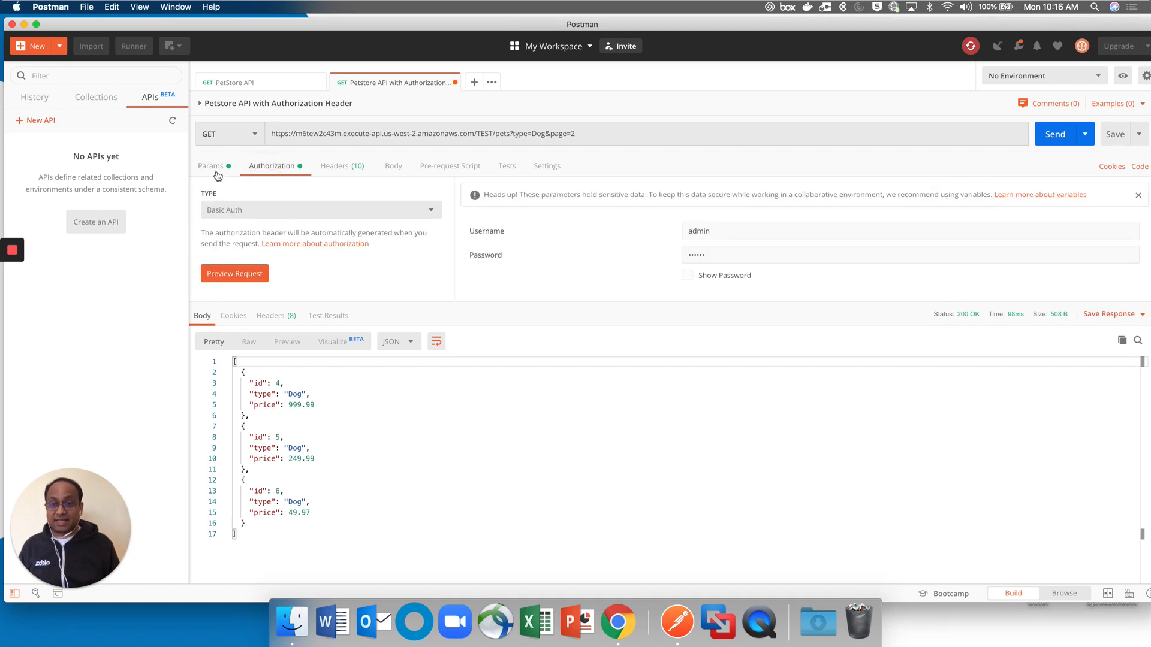
pyautogui.click(210, 166)
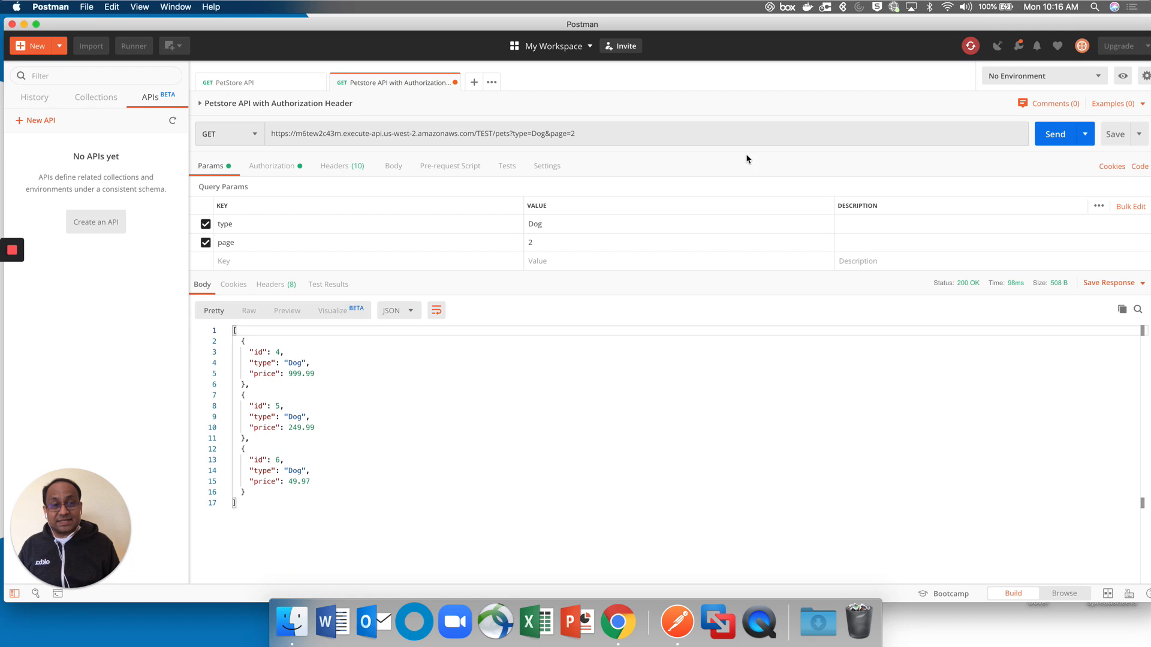
pyautogui.click(1055, 133)
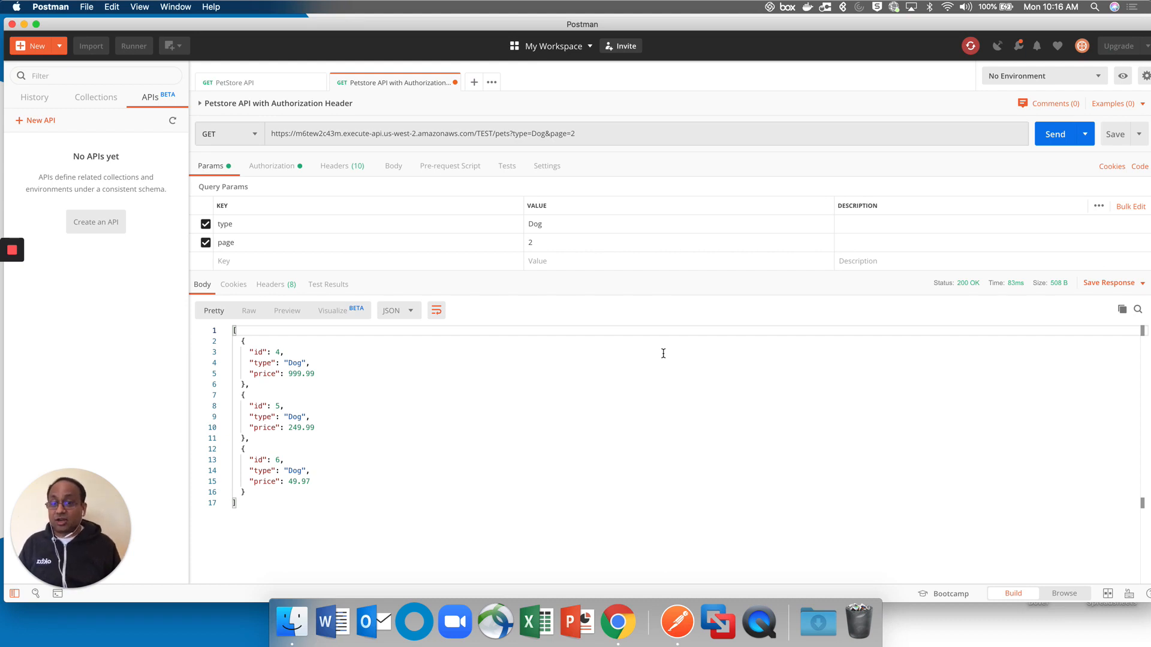
pyautogui.moveTo(636, 343)
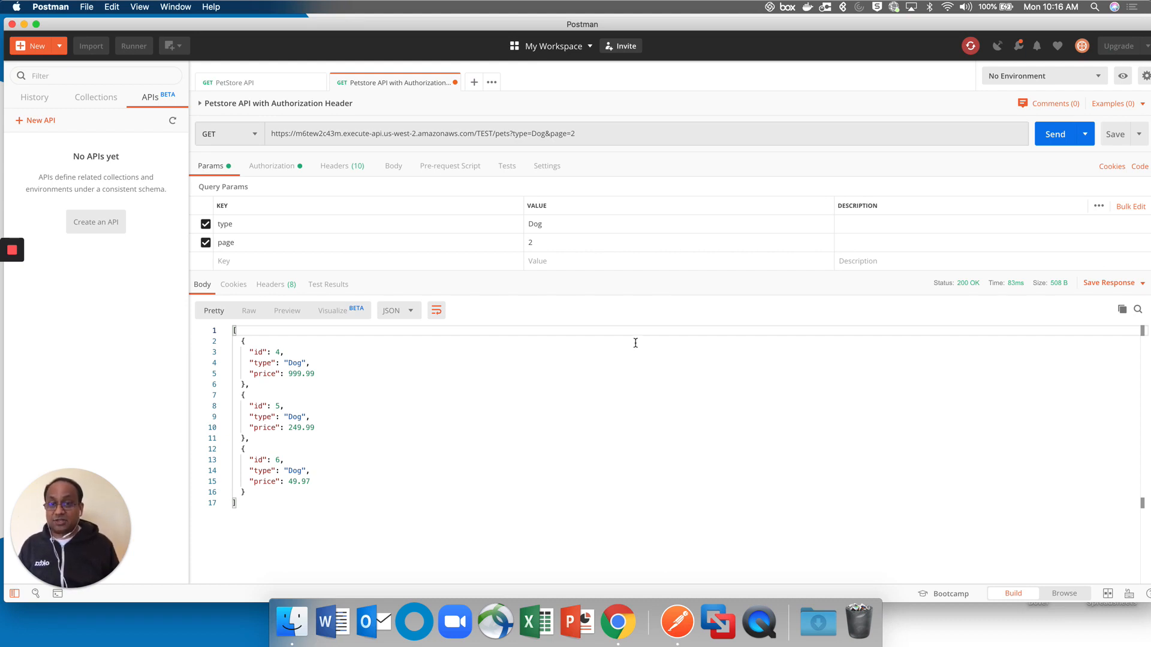
pyautogui.press('Cmd+Tab')
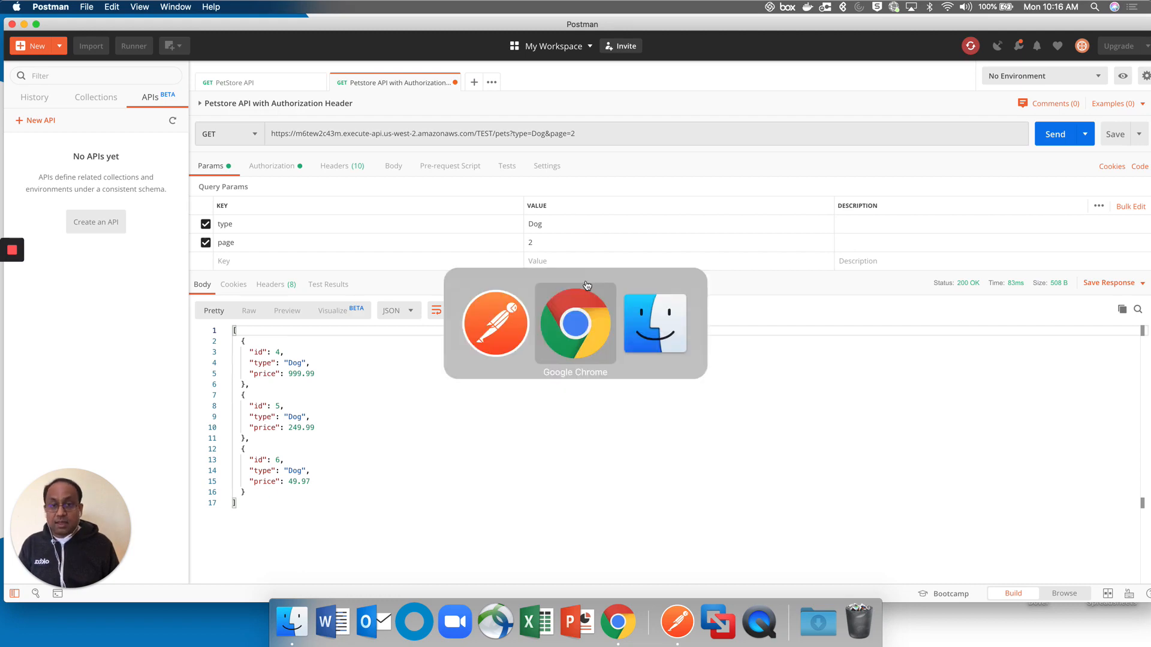
# - Add username and password inputs to the Sample child flow alongside url and parameters
pyautogui.click(574, 323)
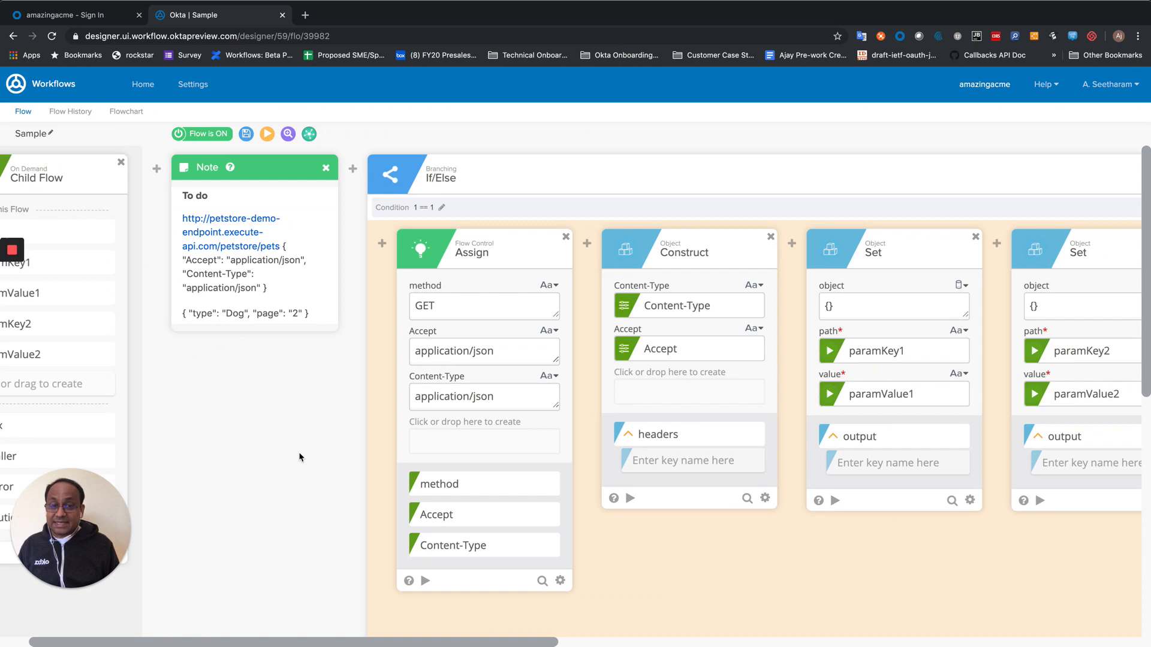
pyautogui.moveTo(389, 612)
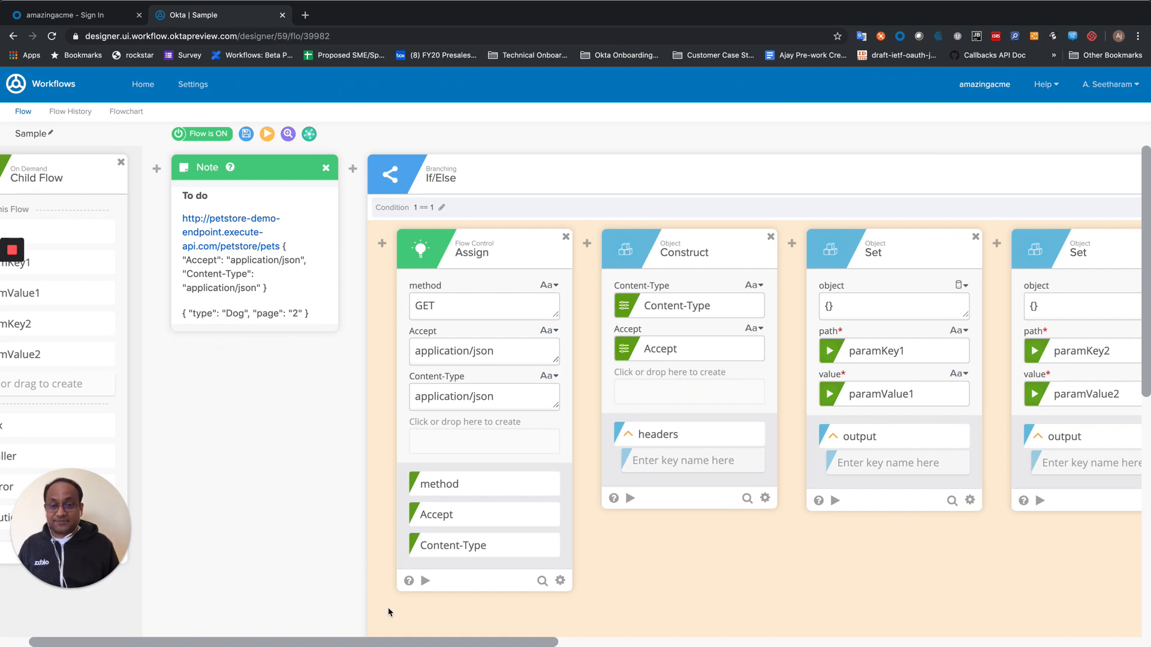
pyautogui.moveTo(220, 644)
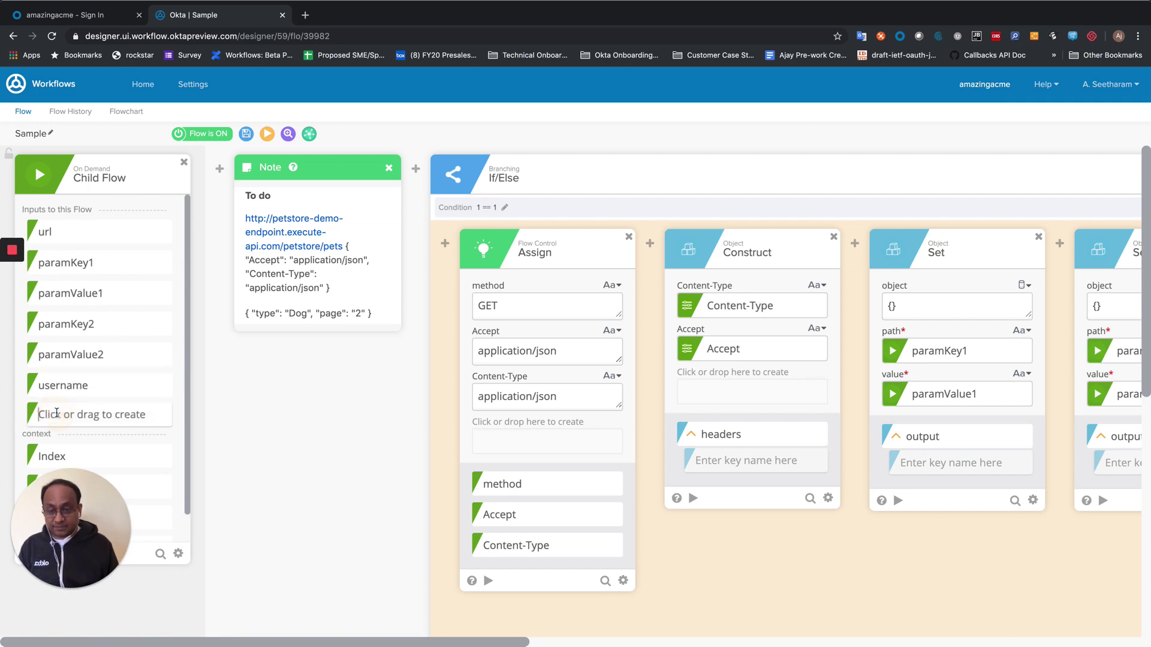
pyautogui.write('password')
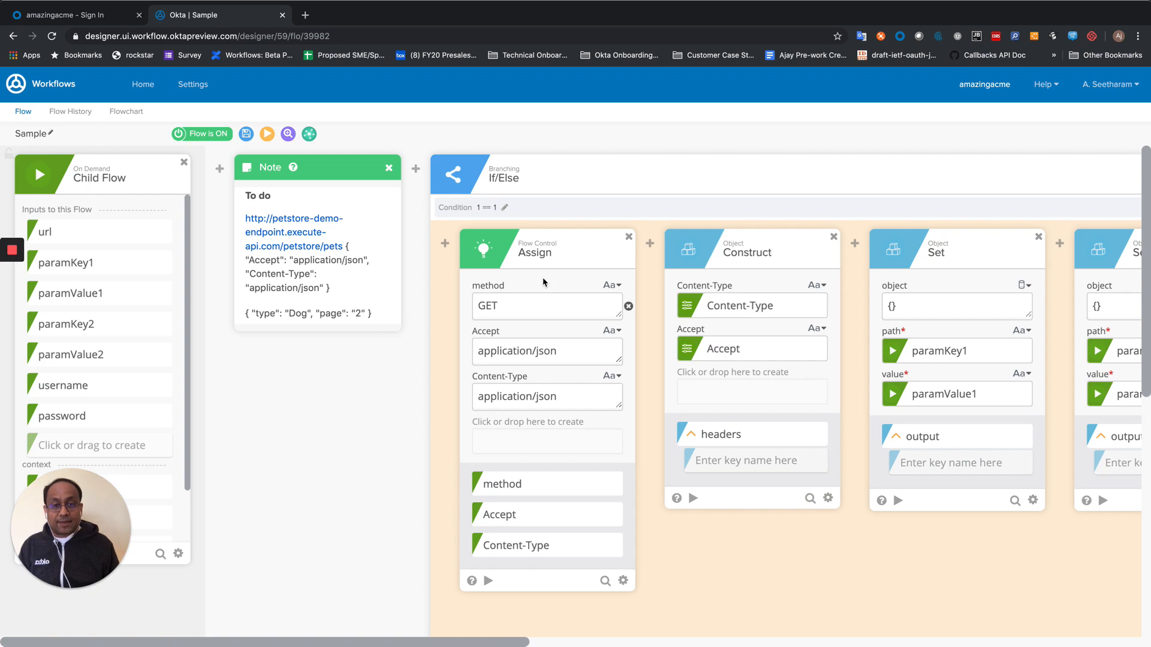
pyautogui.click(612, 243)
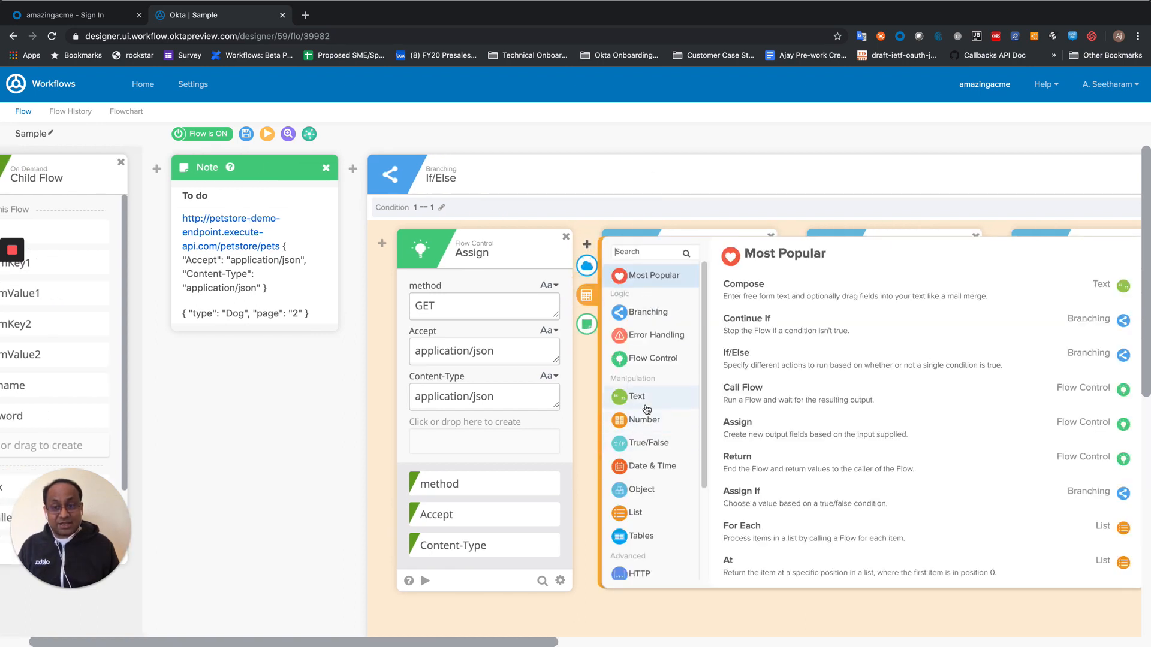
# - Join username, ':' and password with Concatenate, then Base64-encode the result
pyautogui.click(637, 397)
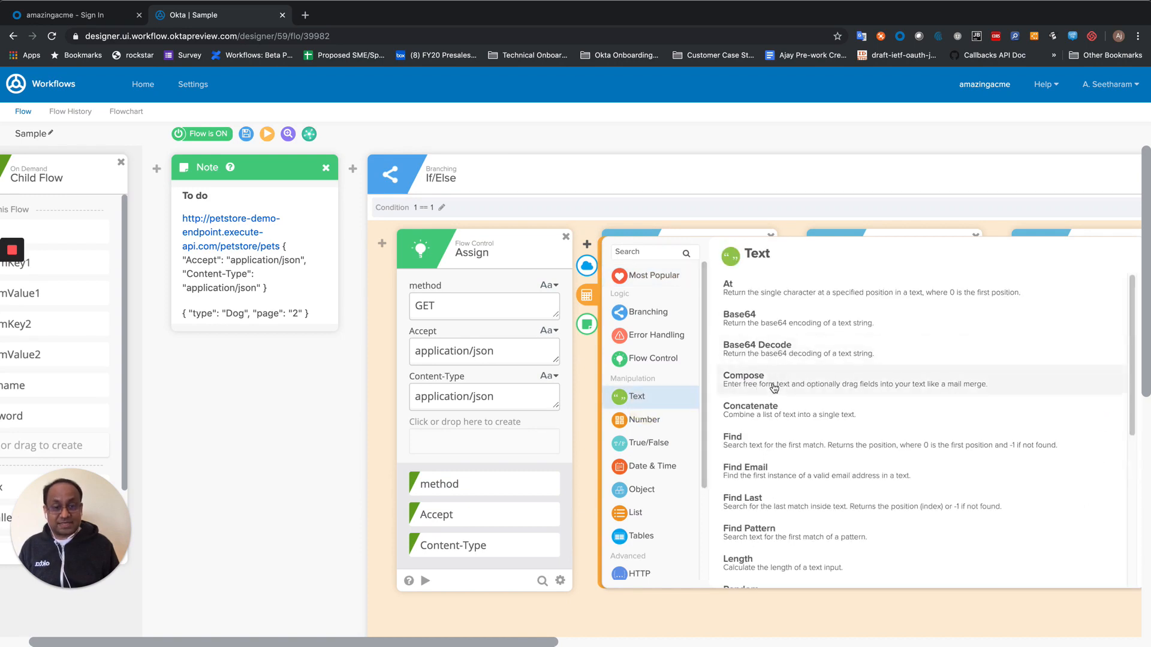
pyautogui.click(750, 410)
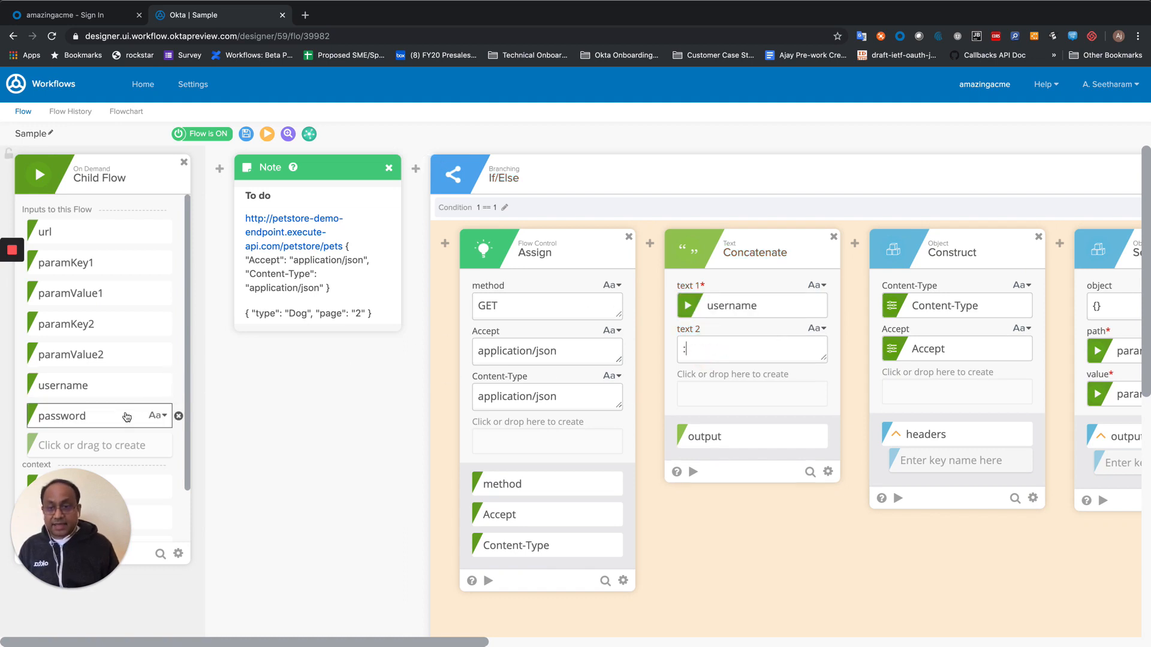
pyautogui.moveTo(66, 416); pyautogui.dragTo(745, 393)
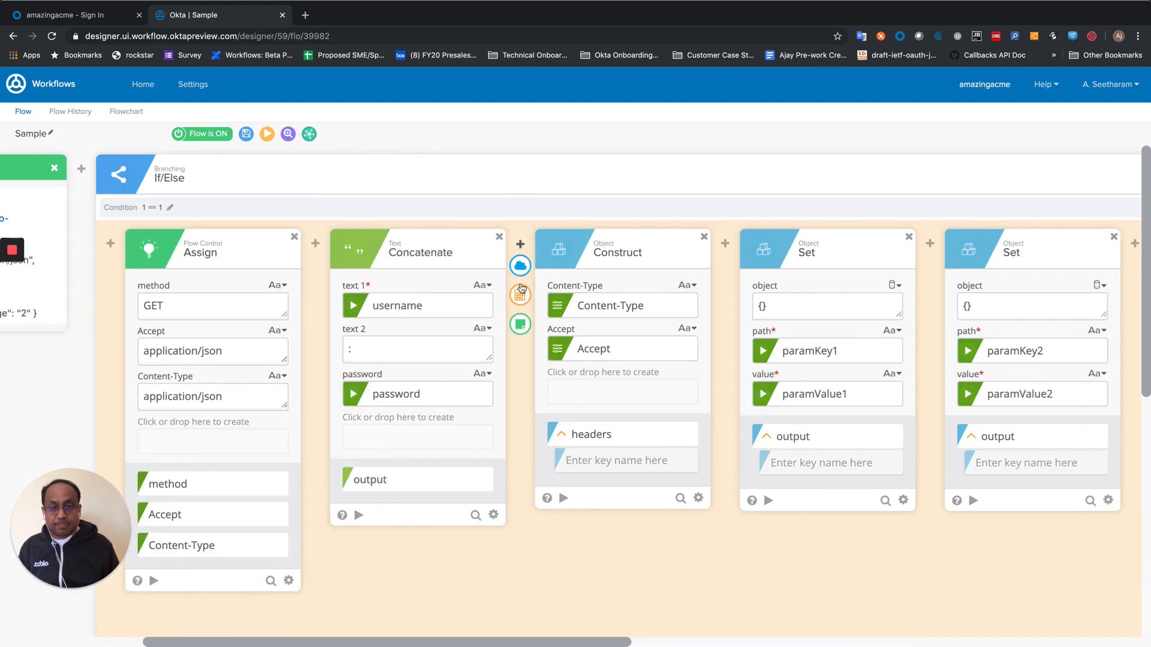
pyautogui.click(520, 244)
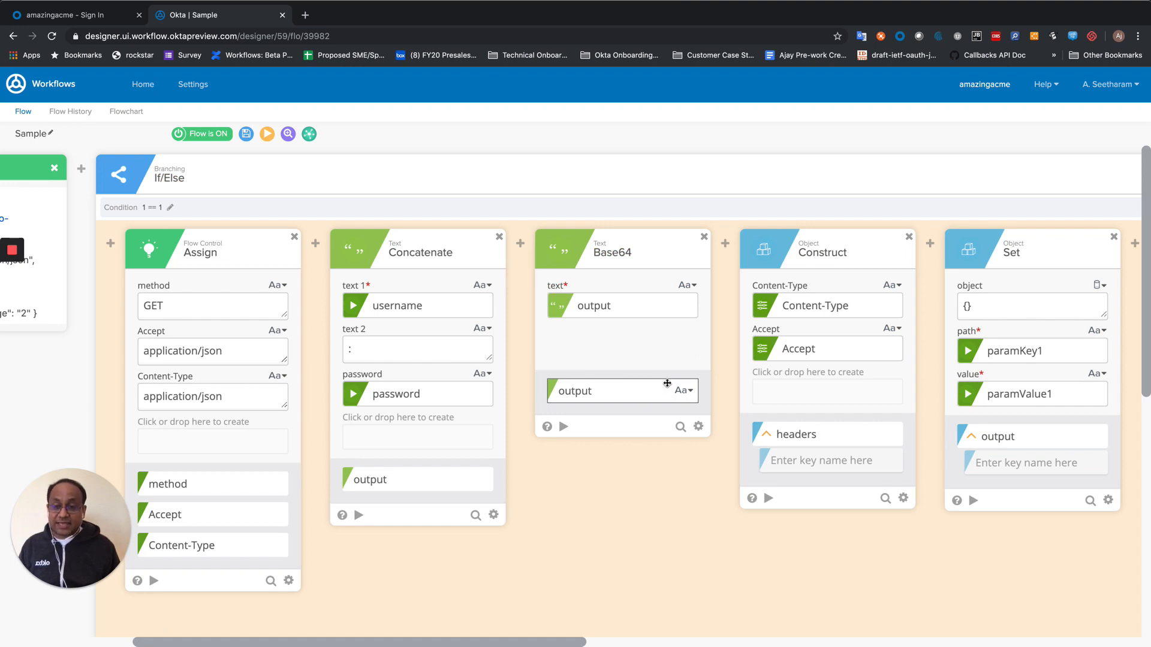
# - Add a second Concatenate step joining 'Basic ' with the Base64 output
pyautogui.click(725, 244)
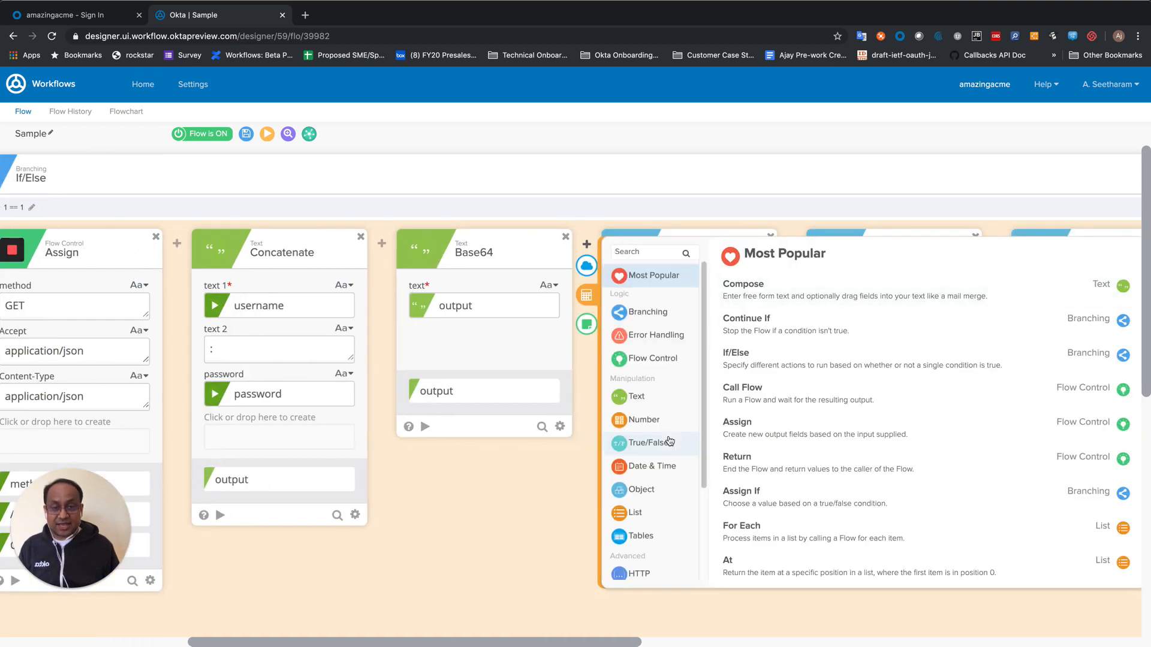
pyautogui.click(634, 397)
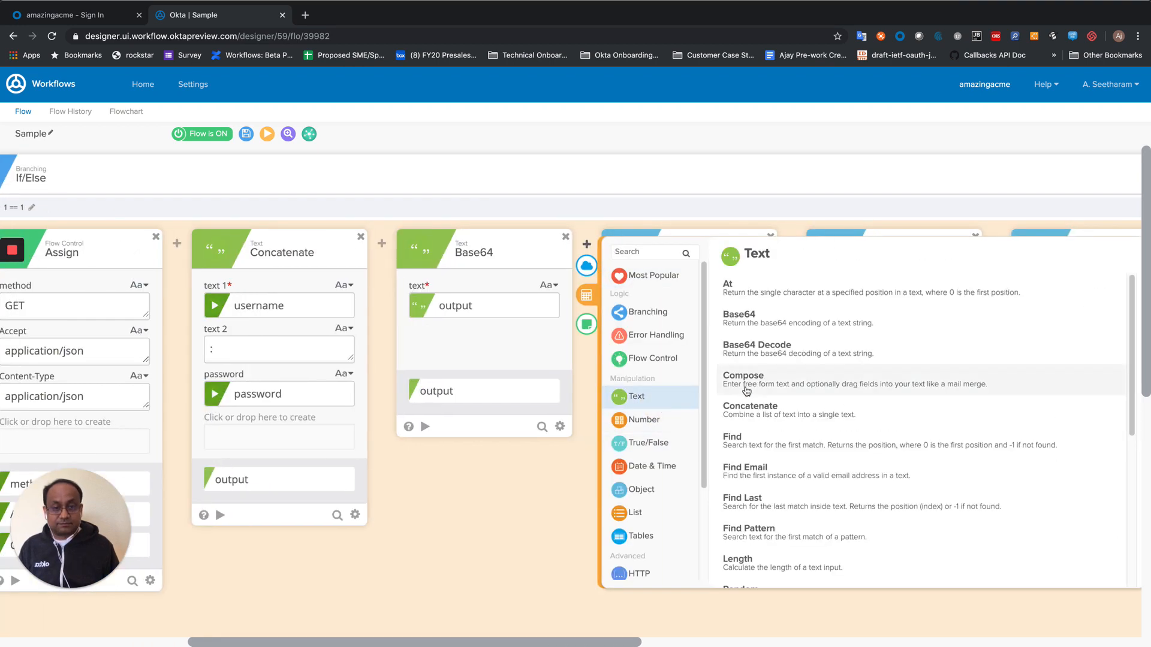
pyautogui.click(750, 410)
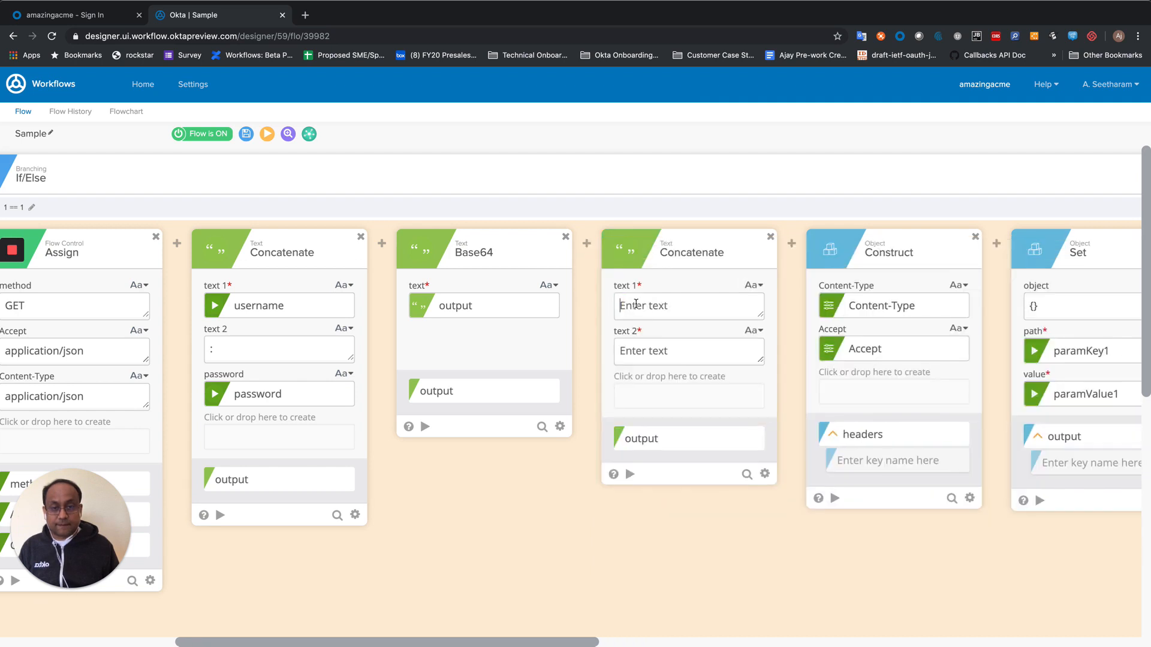
pyautogui.write('Basic')
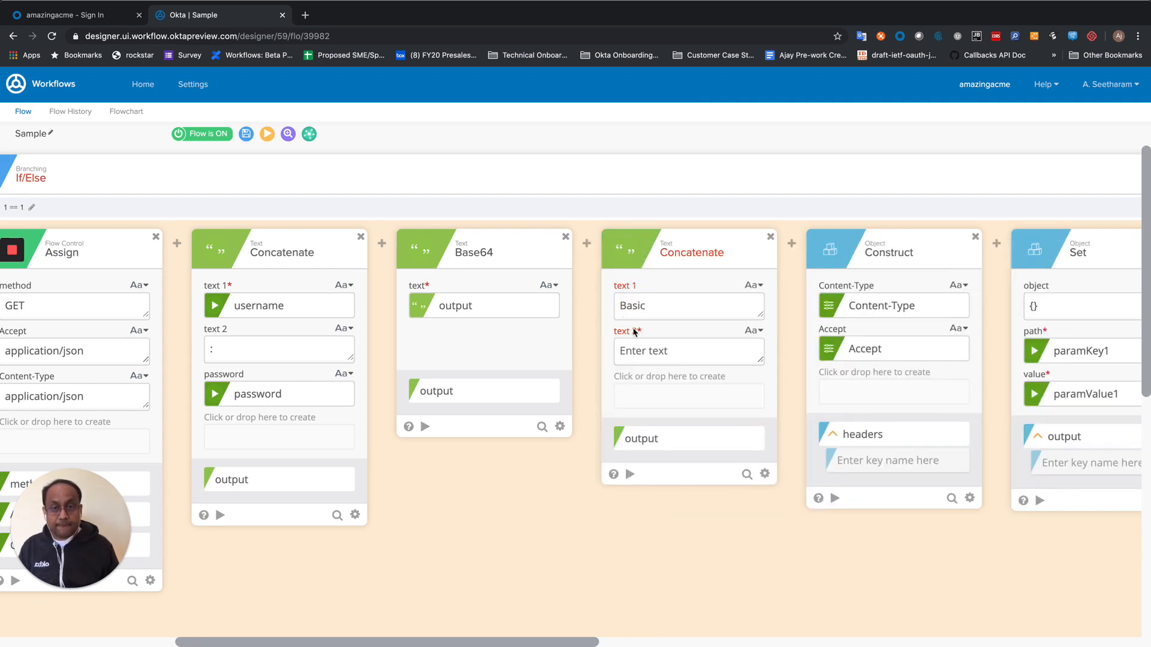
pyautogui.click(663, 306)
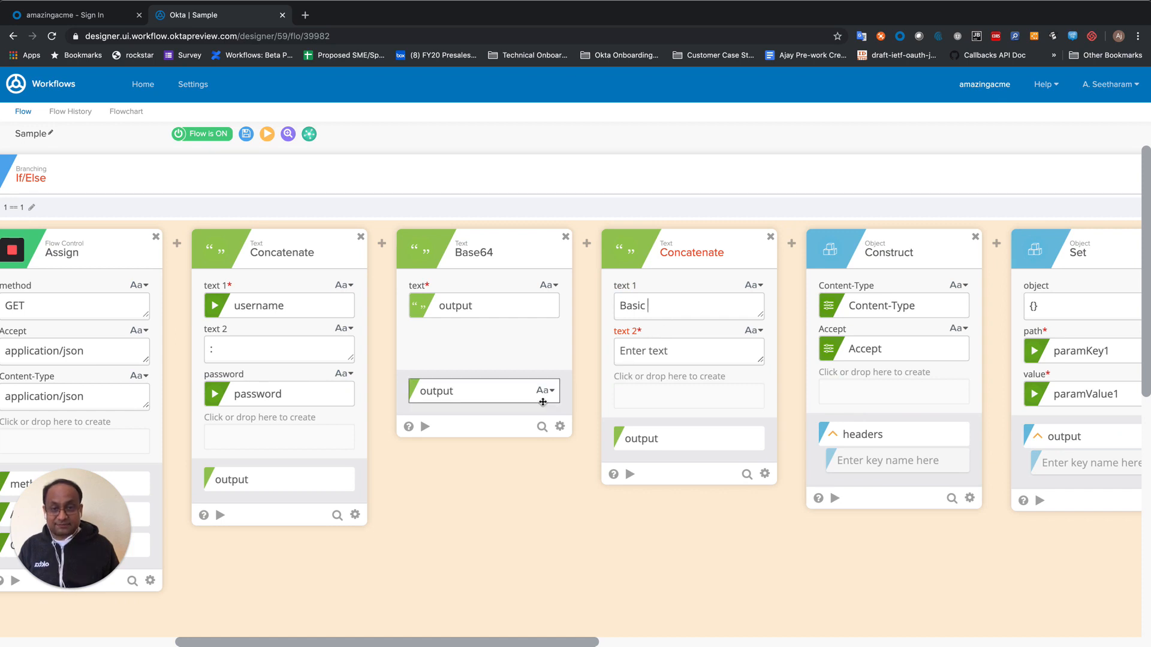
pyautogui.moveTo(455, 397)
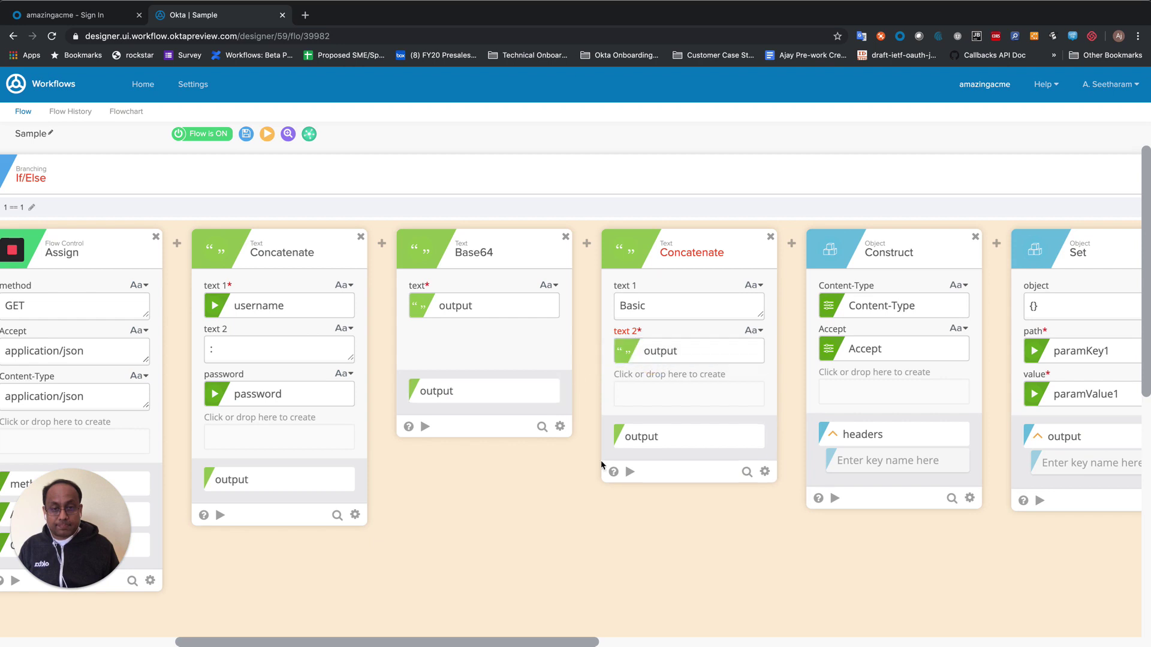
pyautogui.hscroll(3)
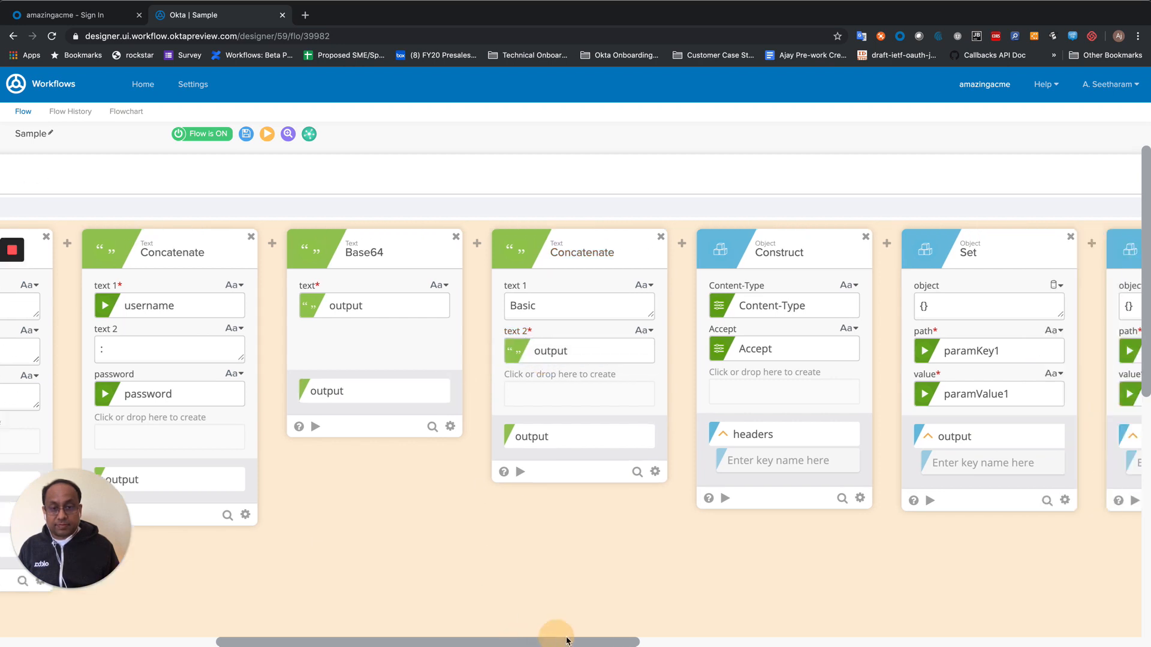
# - Add an Authorization key to the Construct card from the Basic concatenation, and save
pyautogui.hscroll(3)
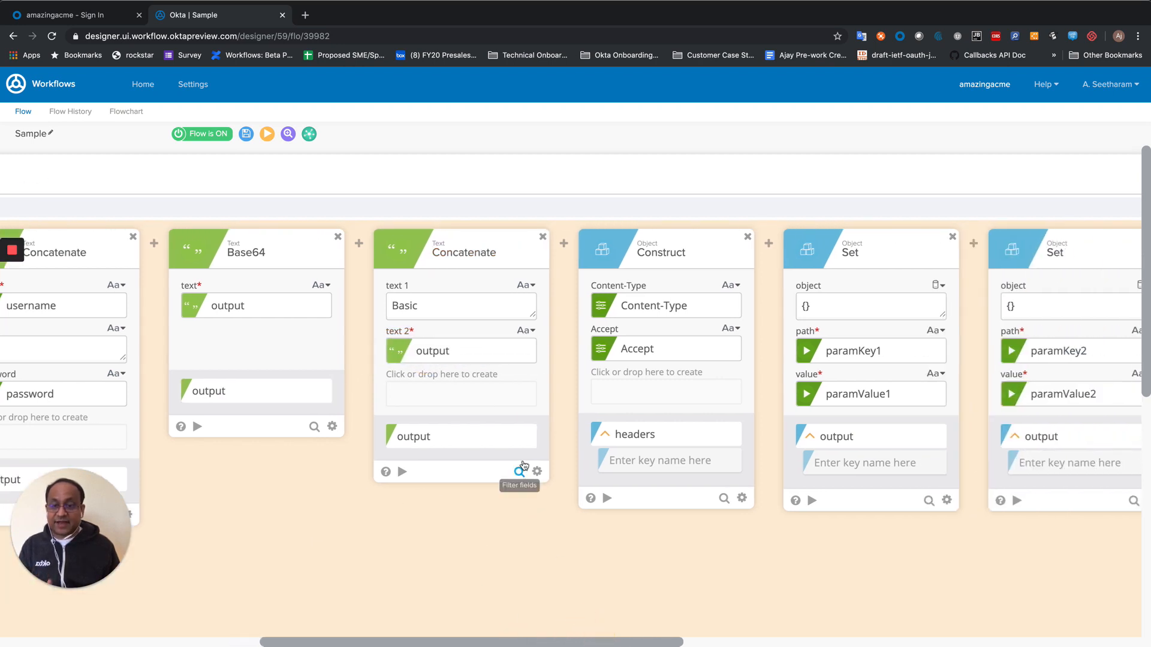
pyautogui.moveTo(546, 439)
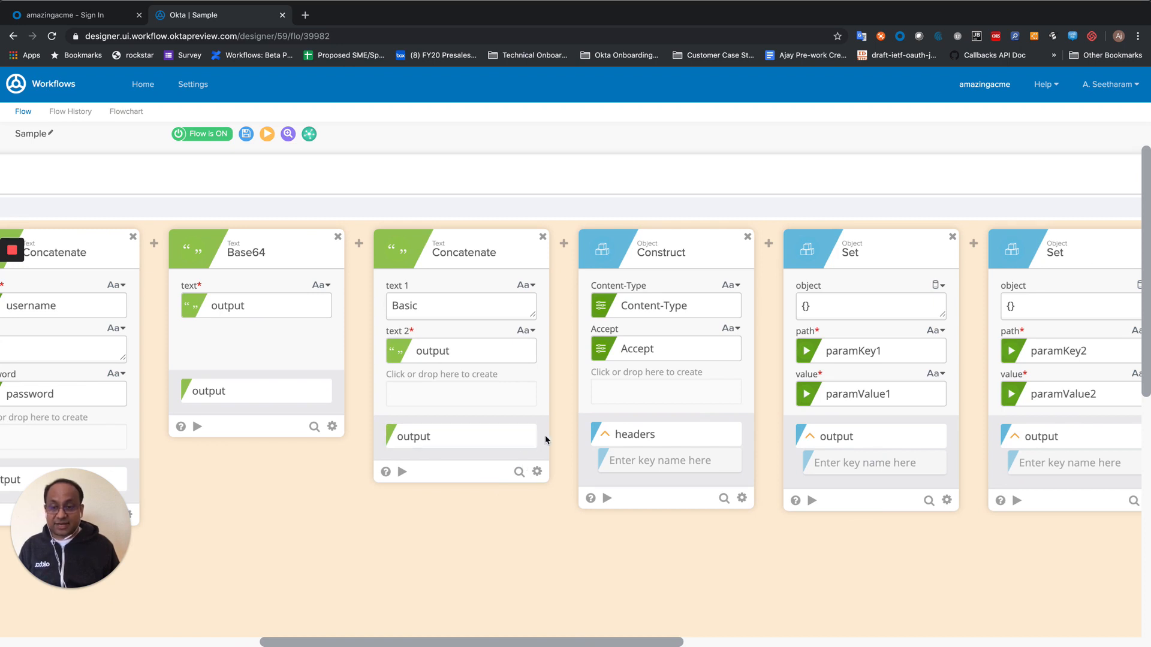
pyautogui.moveTo(571, 434)
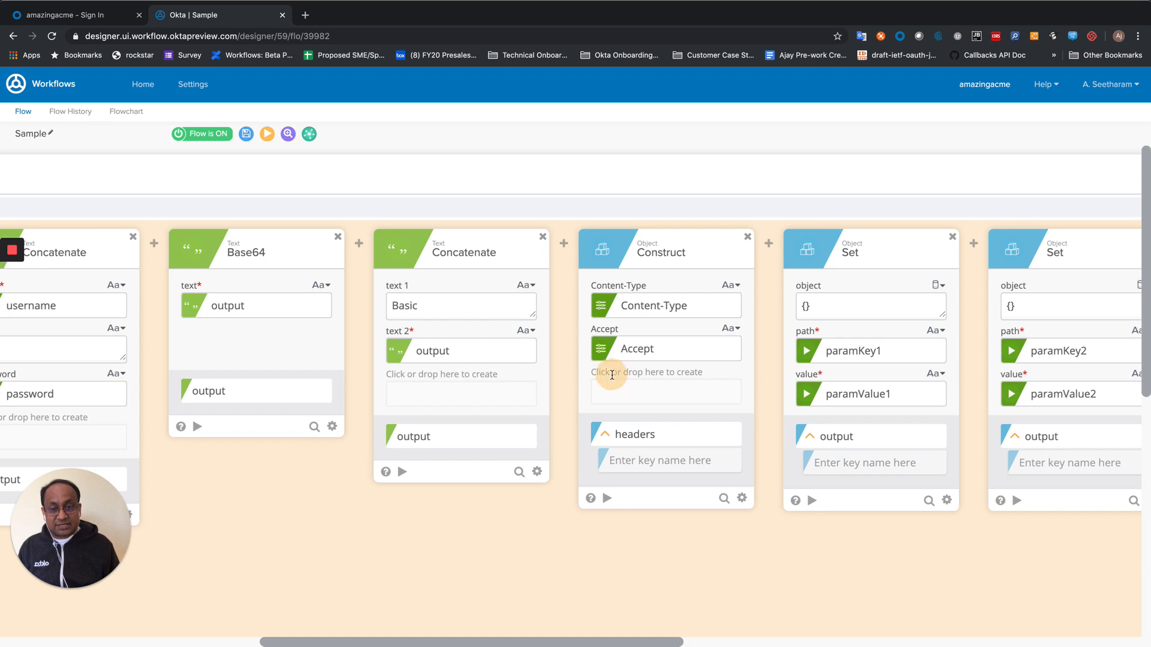
pyautogui.write('Autho')
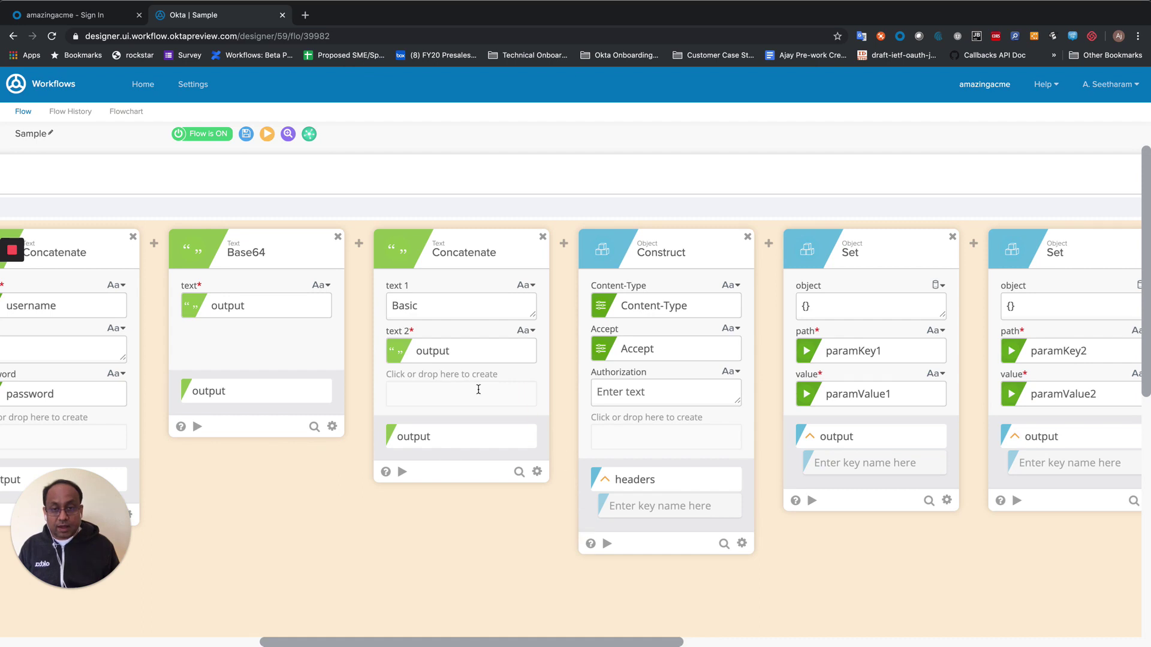
pyautogui.moveTo(441, 436)
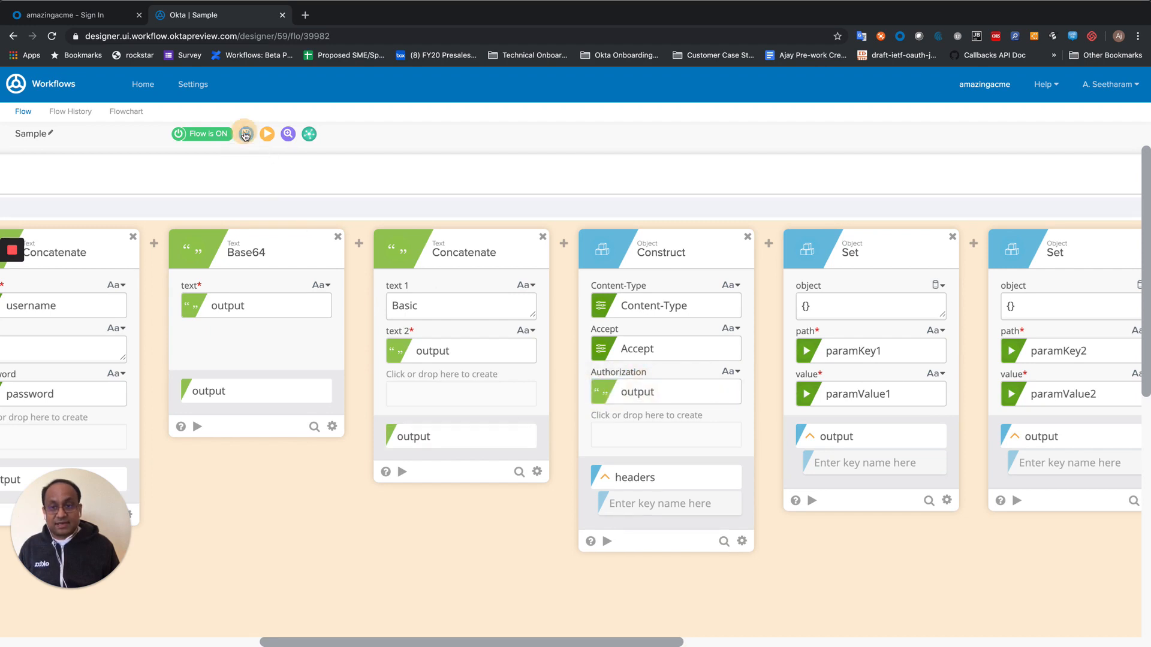
pyautogui.click(245, 133)
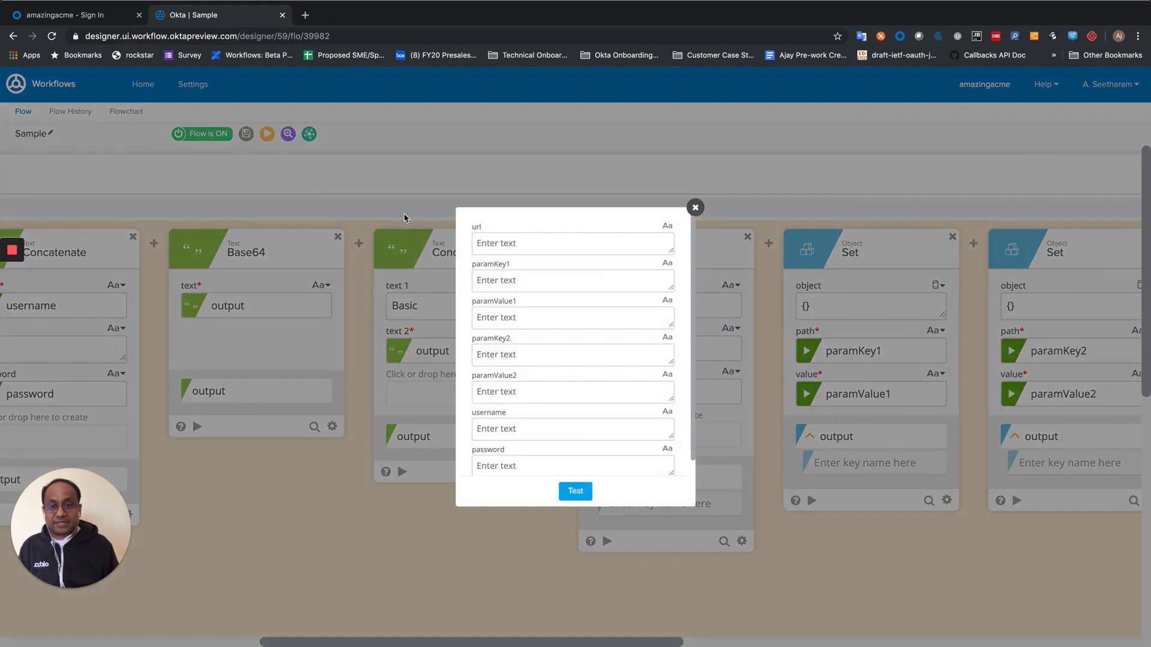
pyautogui.write('https://mbtew2c43m.execute-api.us-west-2.amazonaws.com/TEST/pets')
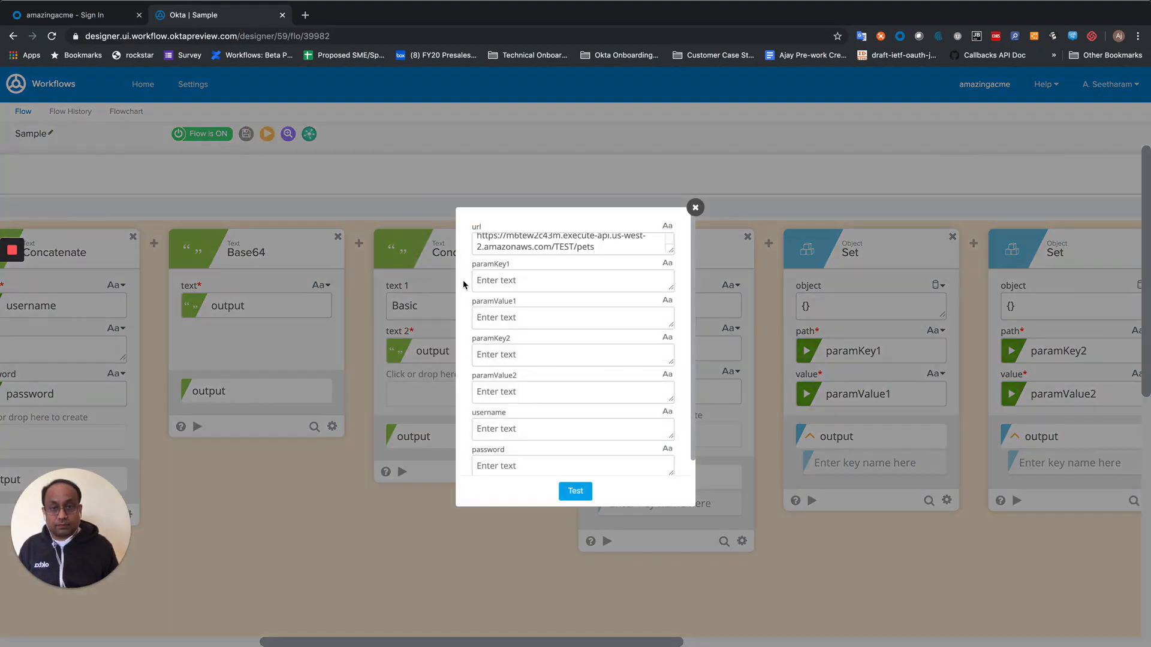
pyautogui.write('type')
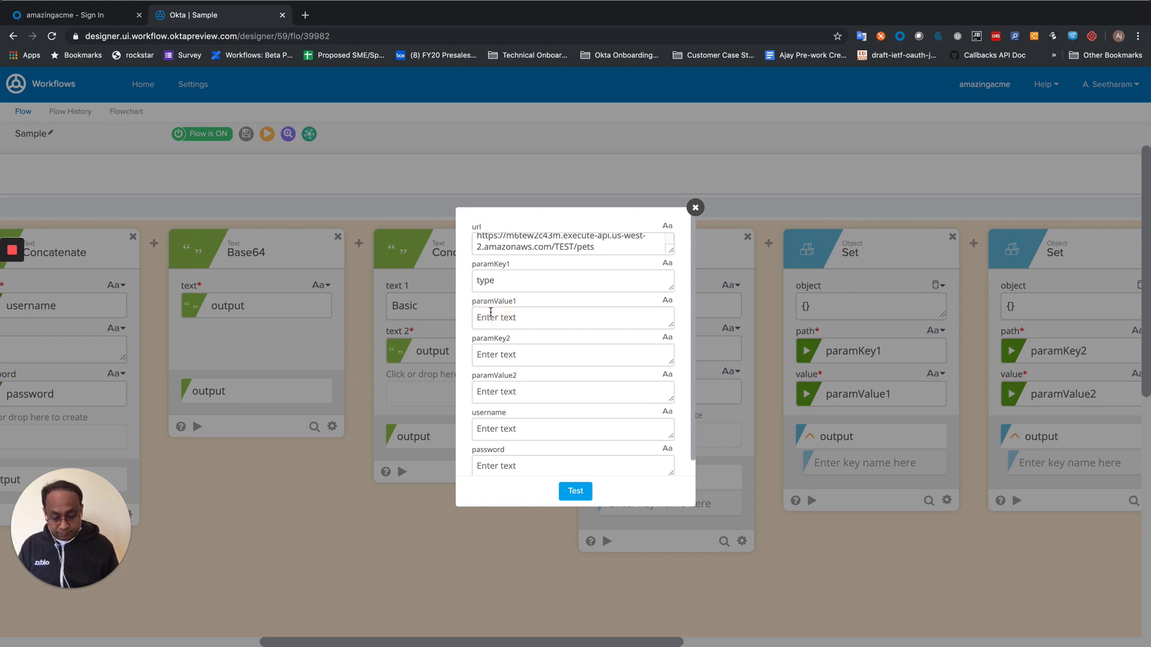
pyautogui.write('Dog')
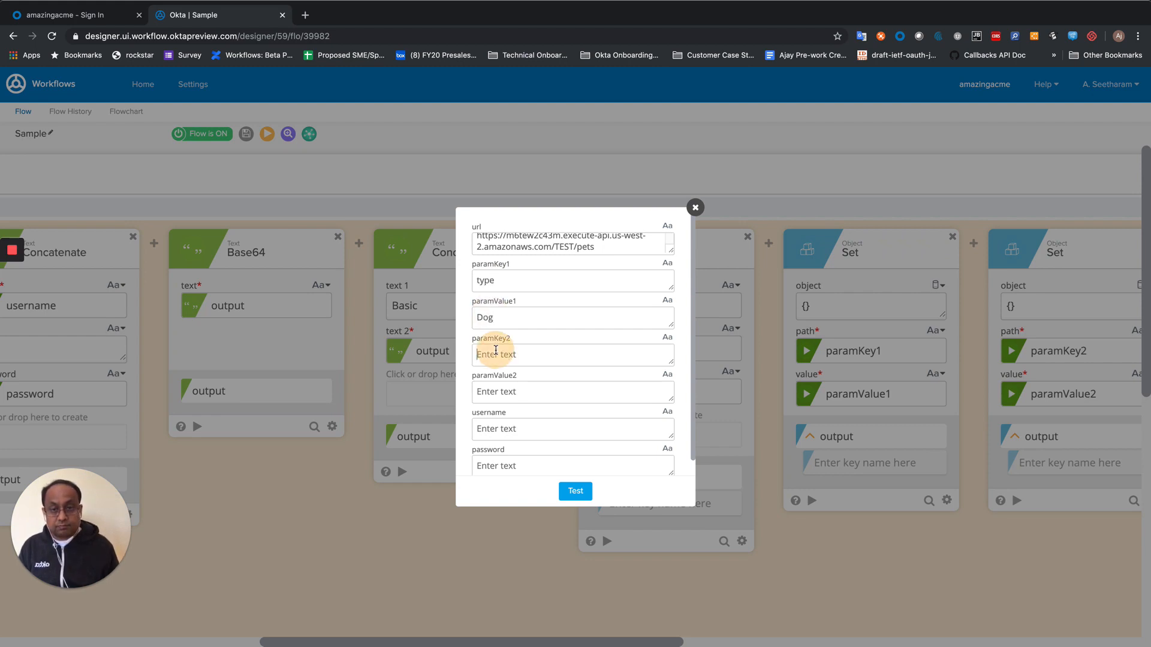
pyautogui.write('page')
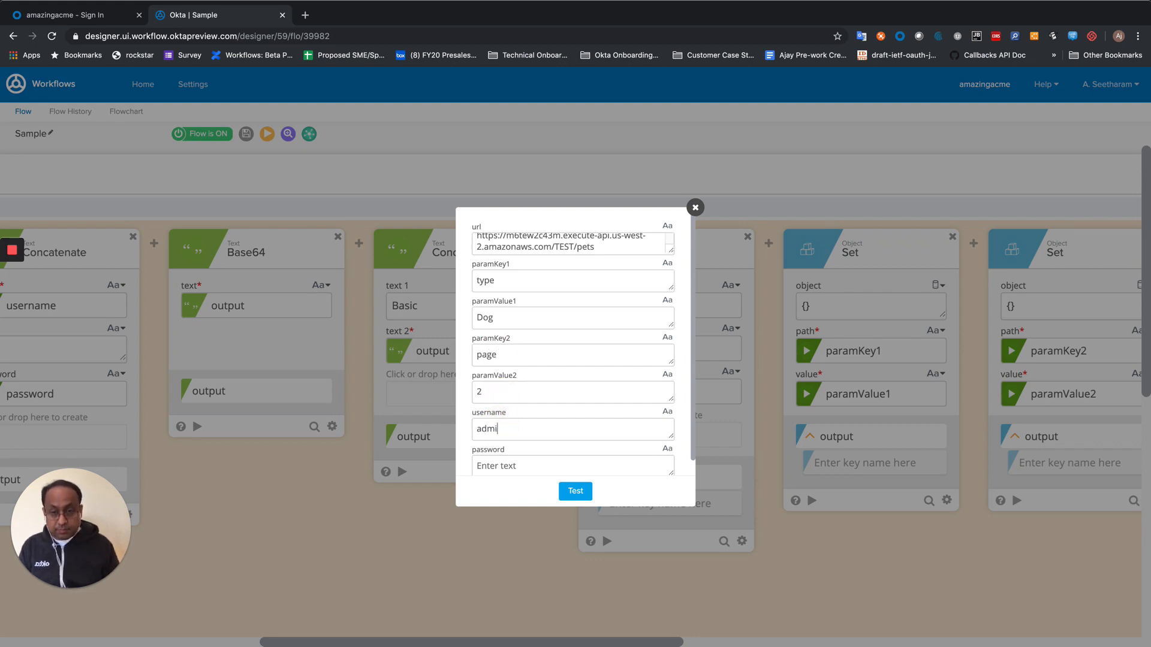
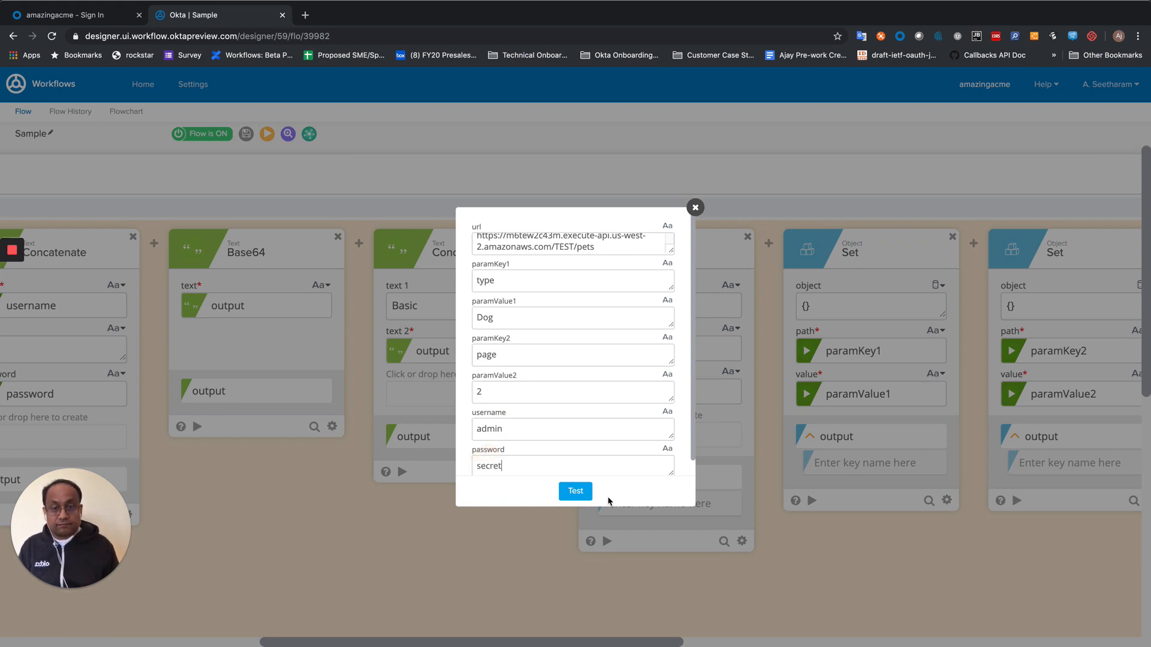
pyautogui.click(576, 491)
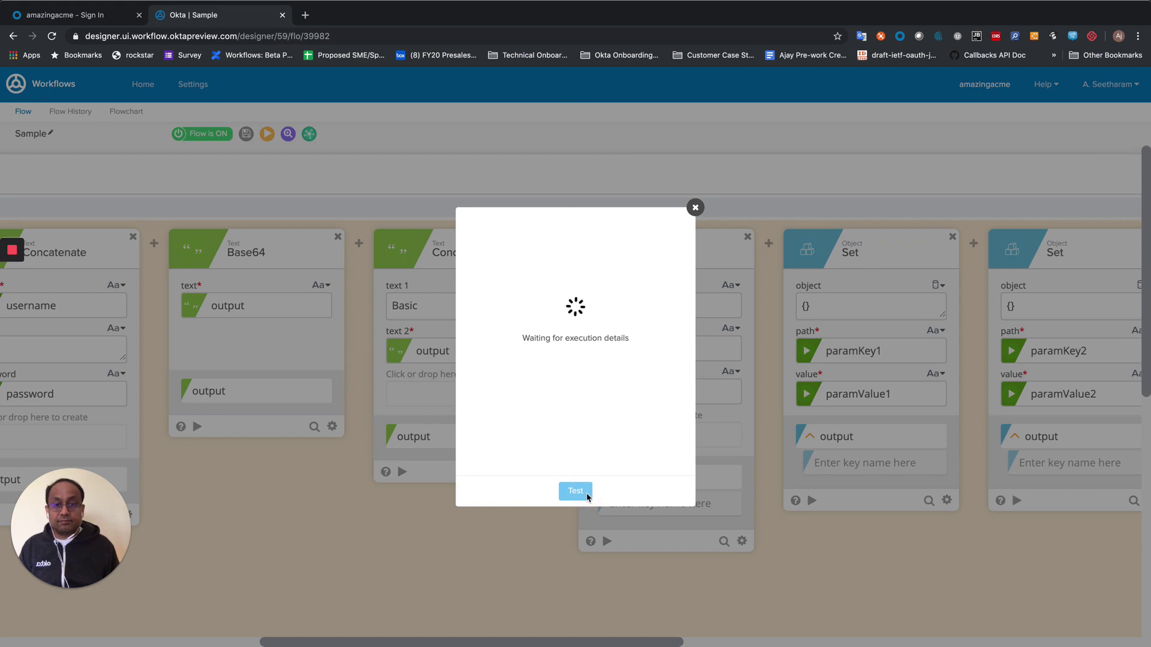
# - Inspect the Flow History response: status 200 with a body listing three dogs
pyautogui.click(575, 491)
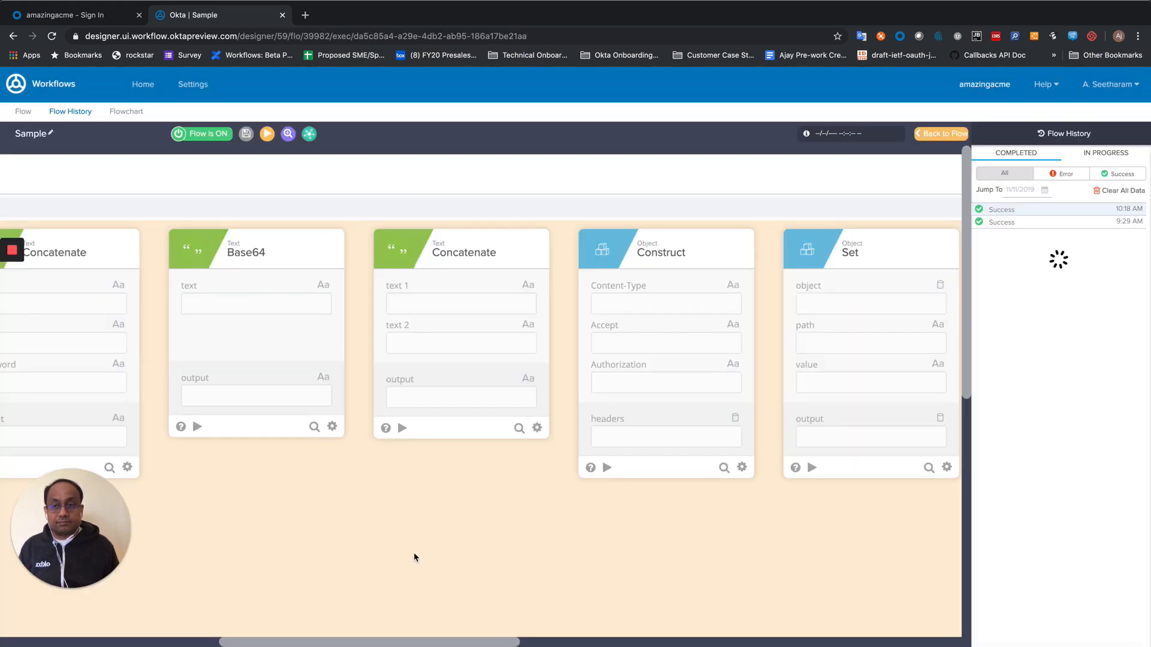
pyautogui.moveTo(322, 633)
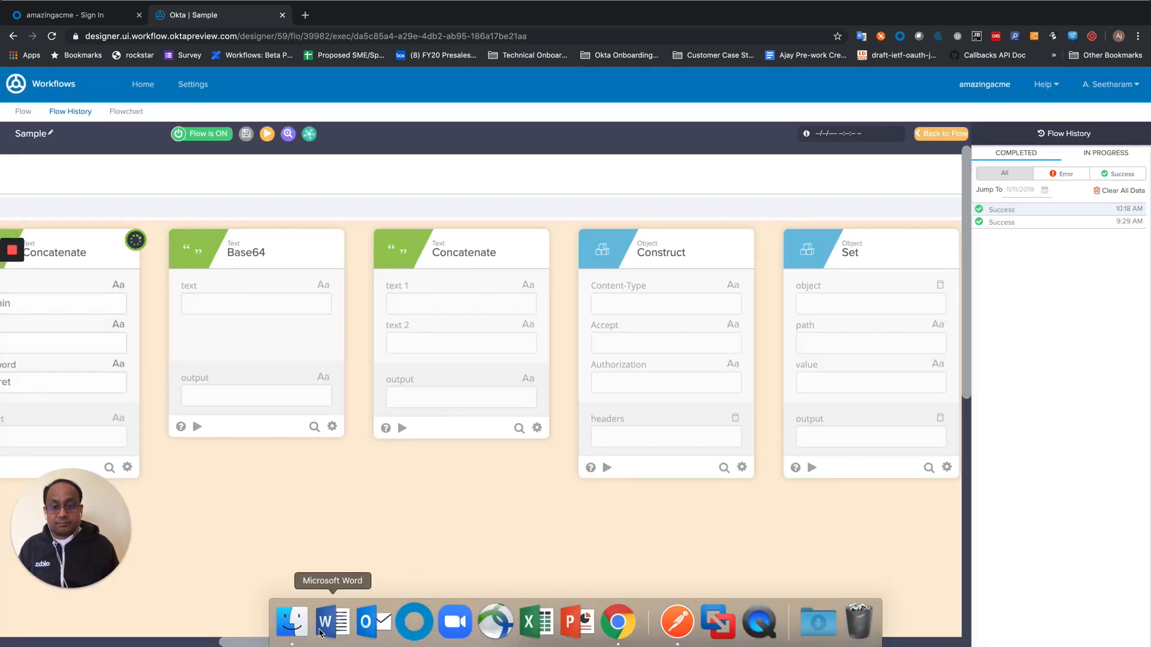
pyautogui.click(267, 134)
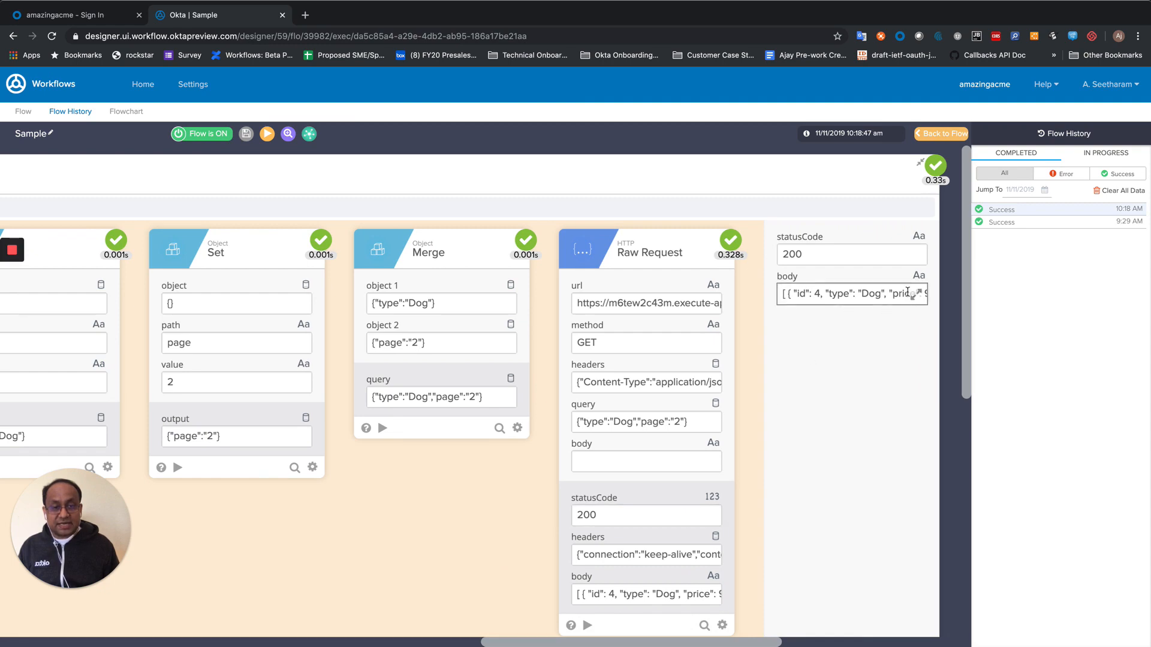
pyautogui.click(915, 294)
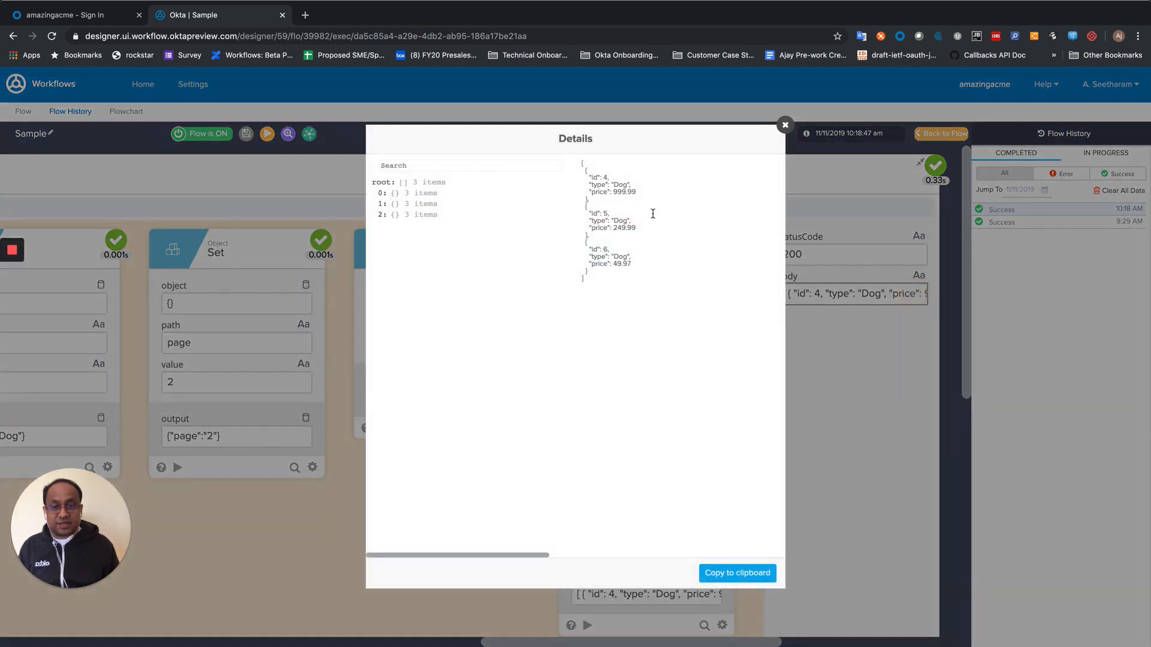